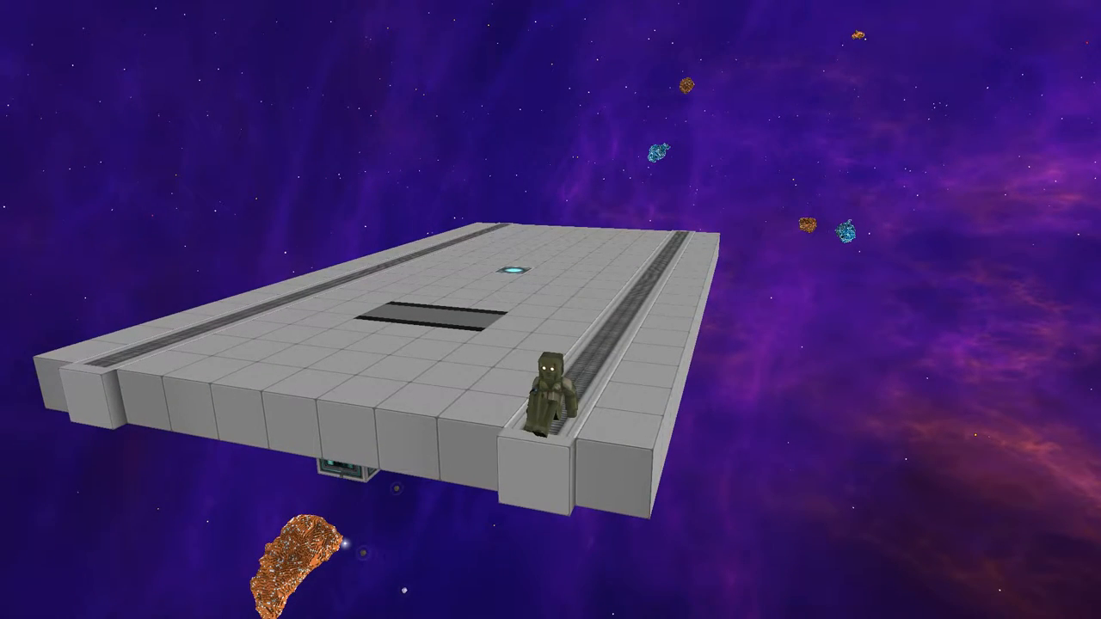
pyautogui.moveTo(550, 309)
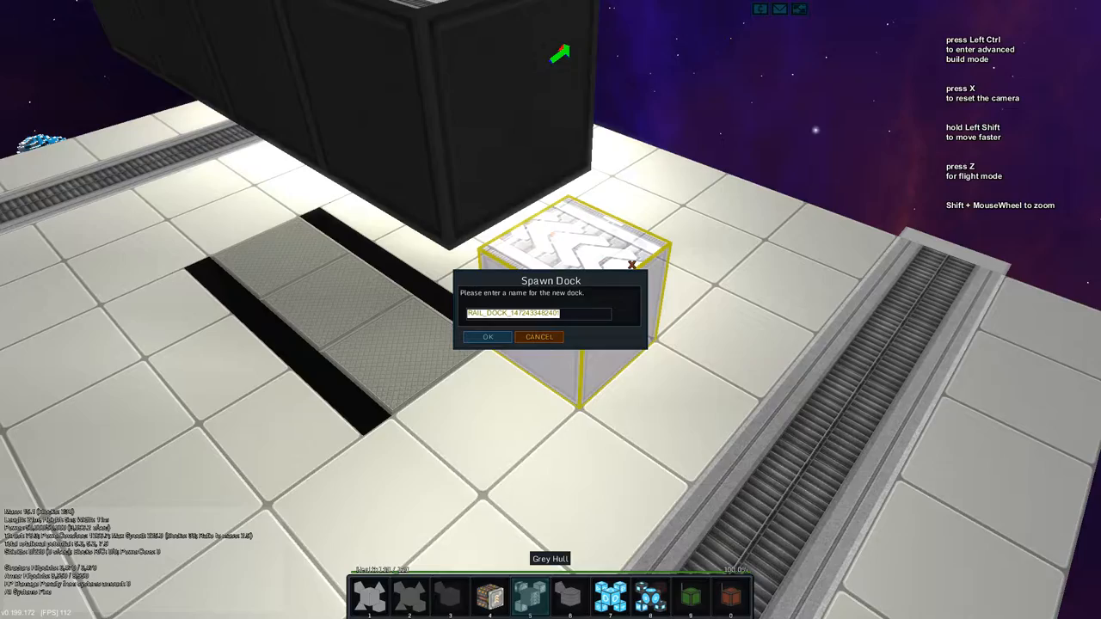
# Accept the default dock name to spawn the door entity from the rail docker
pyautogui.click(487, 336)
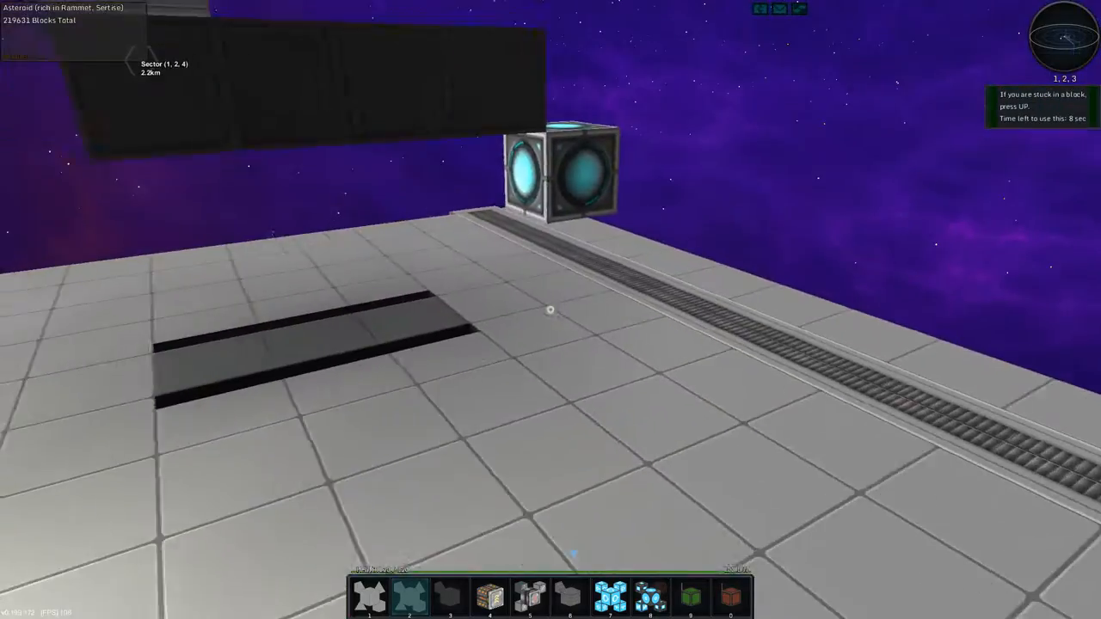
pyautogui.moveTo(551, 310)
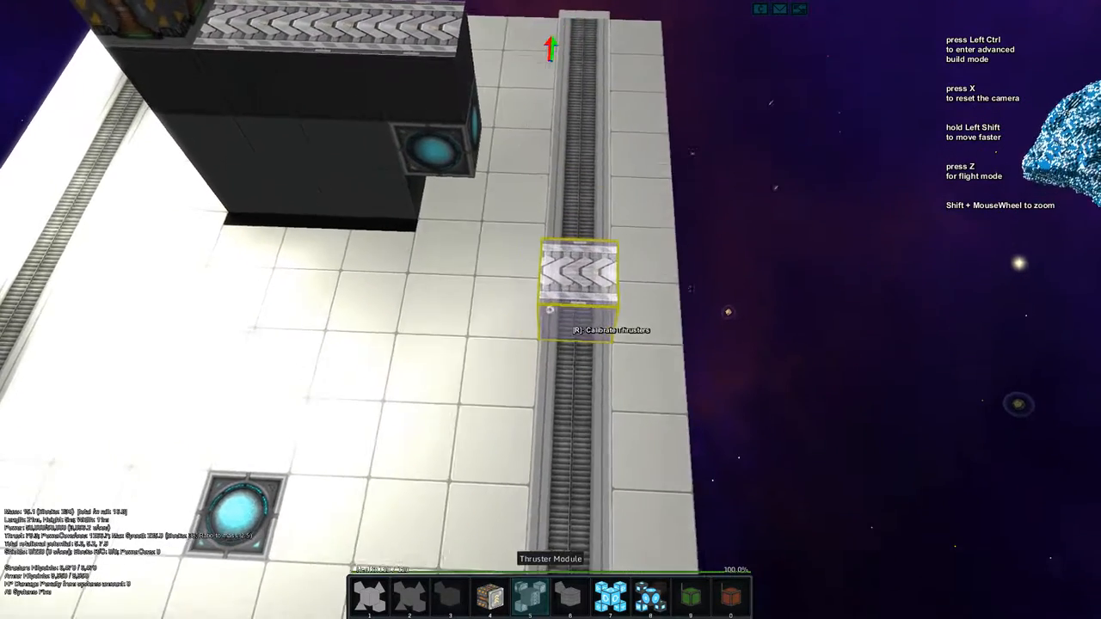
# Place one more block on the rail track below the chevron rail piece, using advanced build mode
pyautogui.press('ctrl')
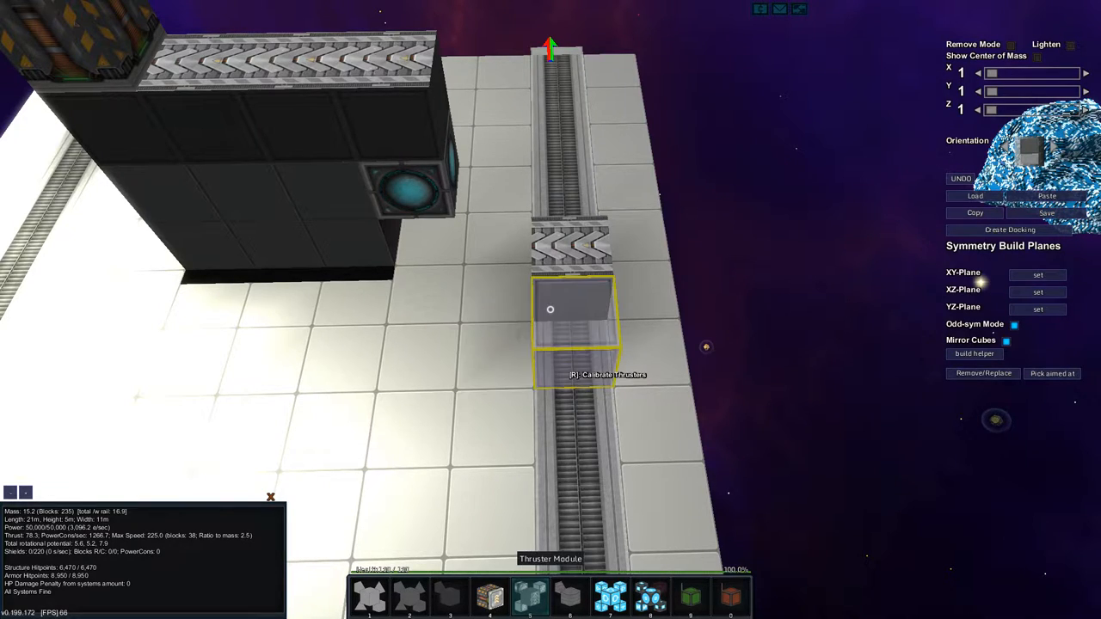
pyautogui.click(574, 323)
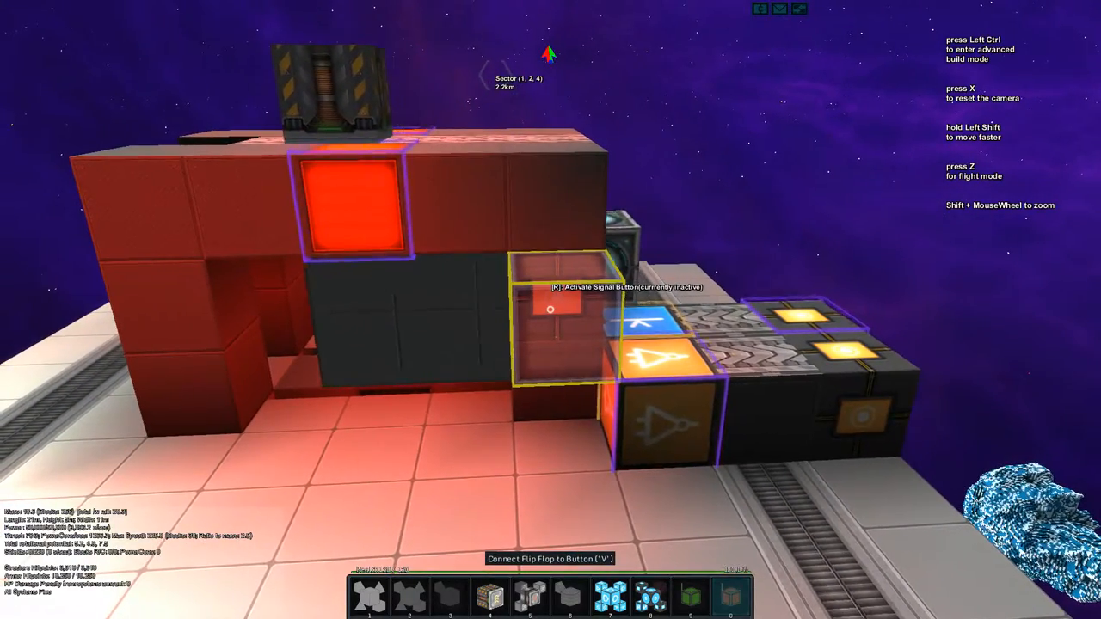
# Activate the button to slide the door open, turning its lights green
pyautogui.press('r')
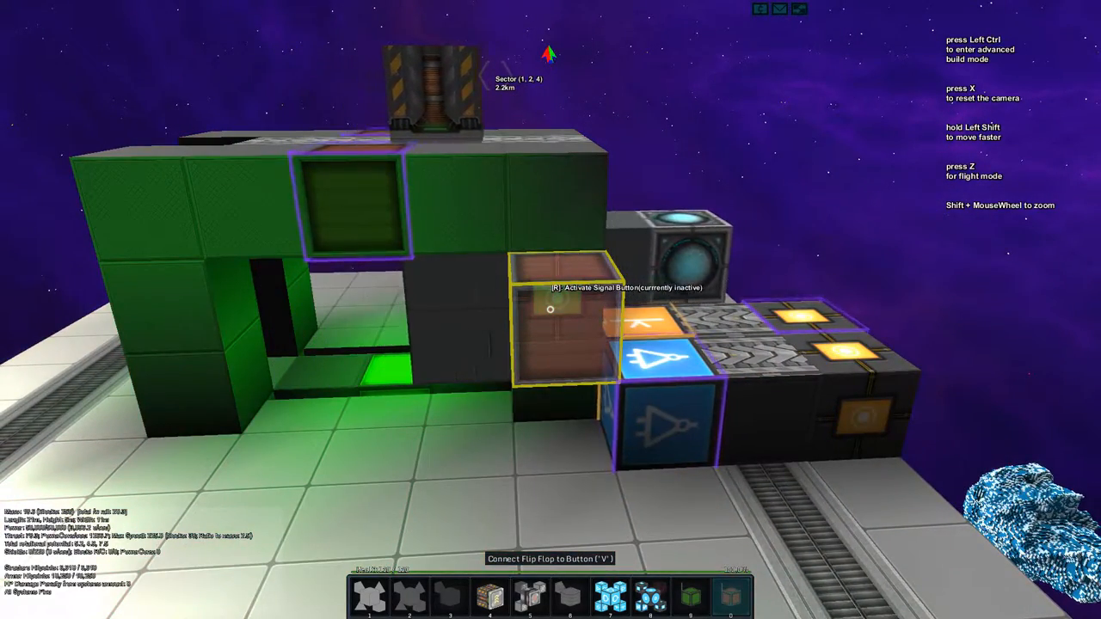